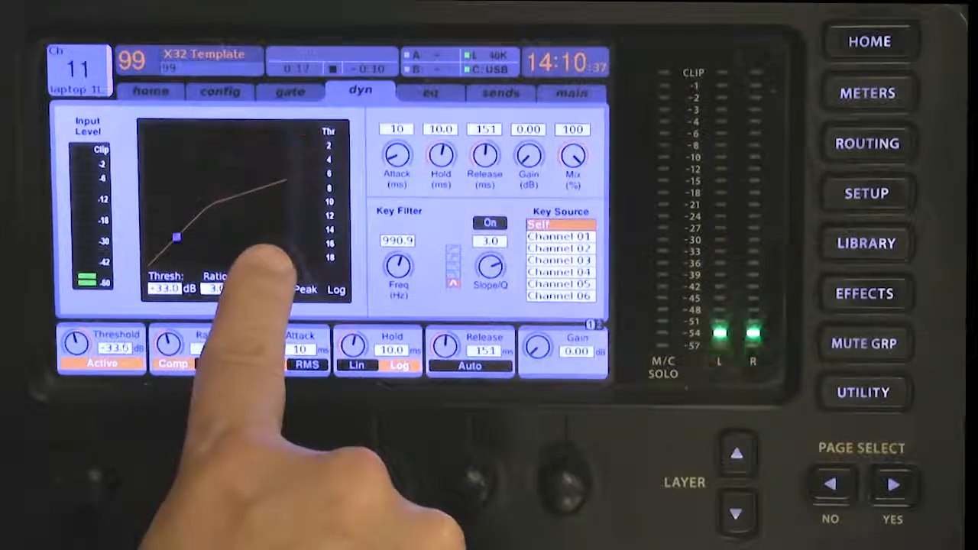
Step: Drag channel 11's compressor threshold down to roughly -35 dB so gain reduction registers
drag(174, 237, 202, 214)
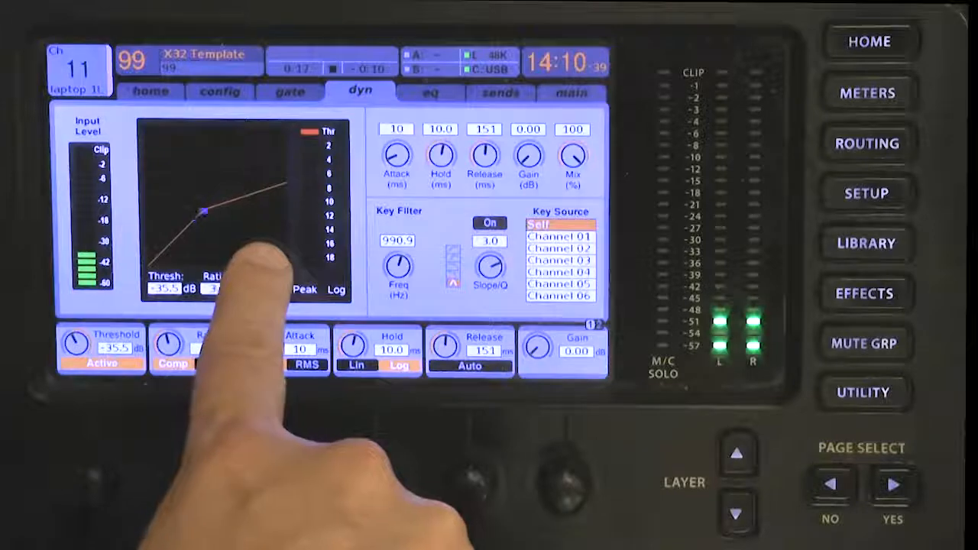